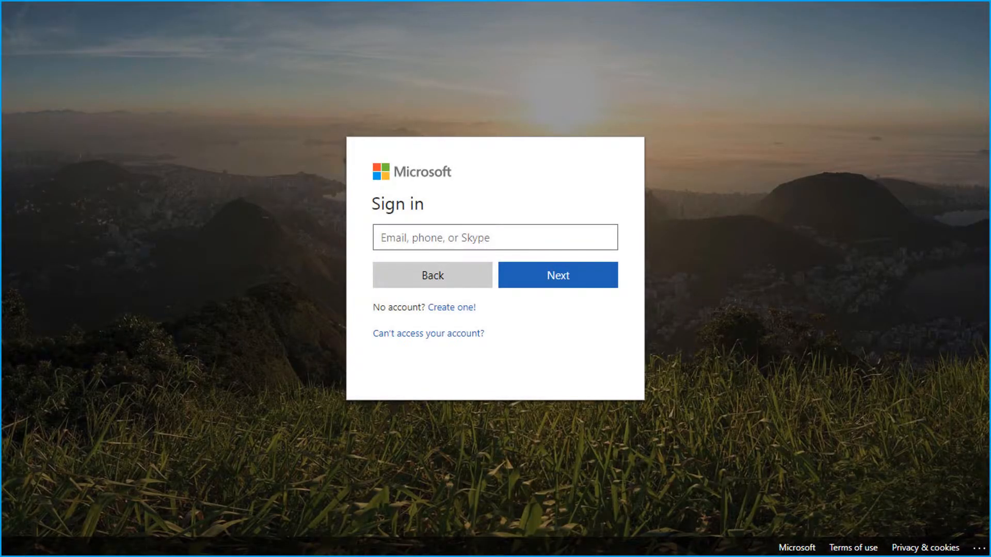
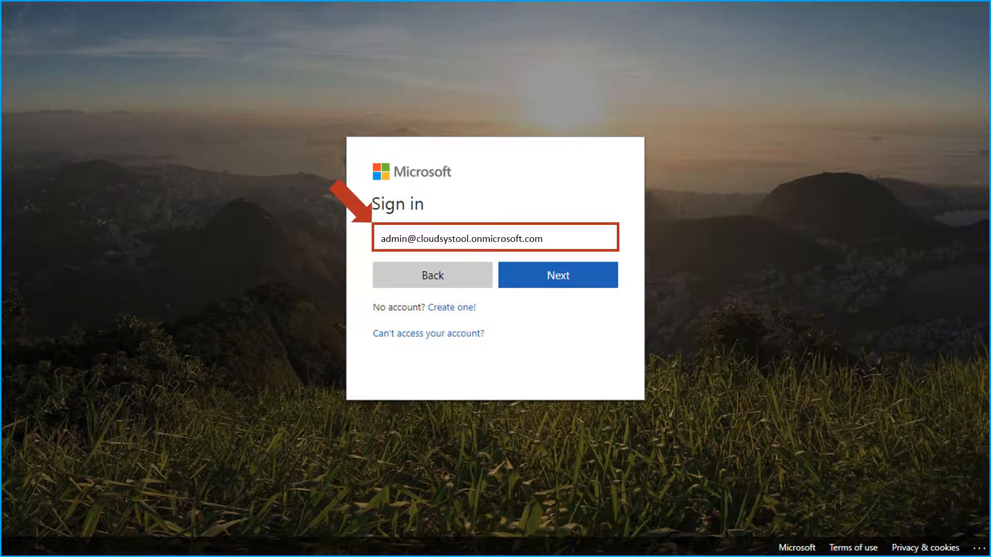
pyautogui.click(558, 275)
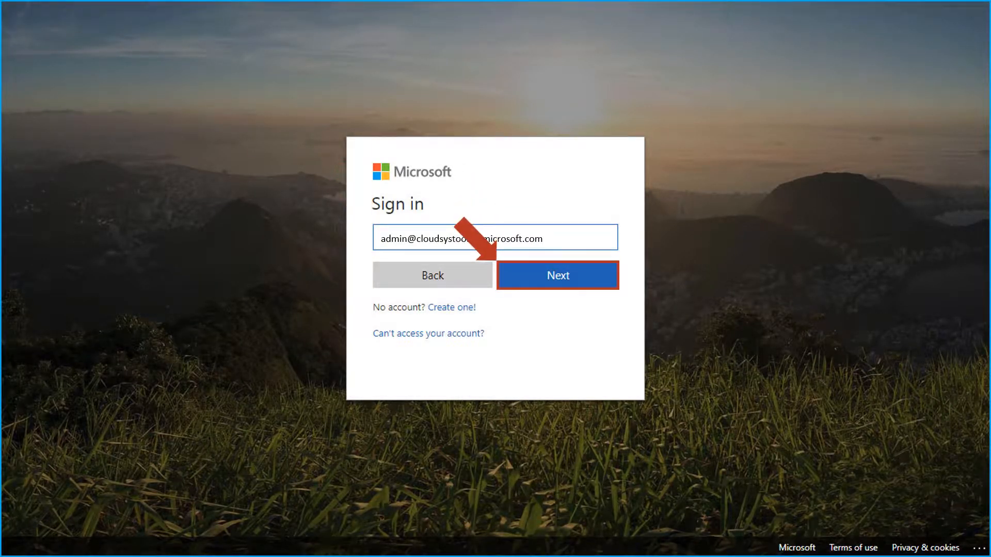
pyautogui.click(558, 275)
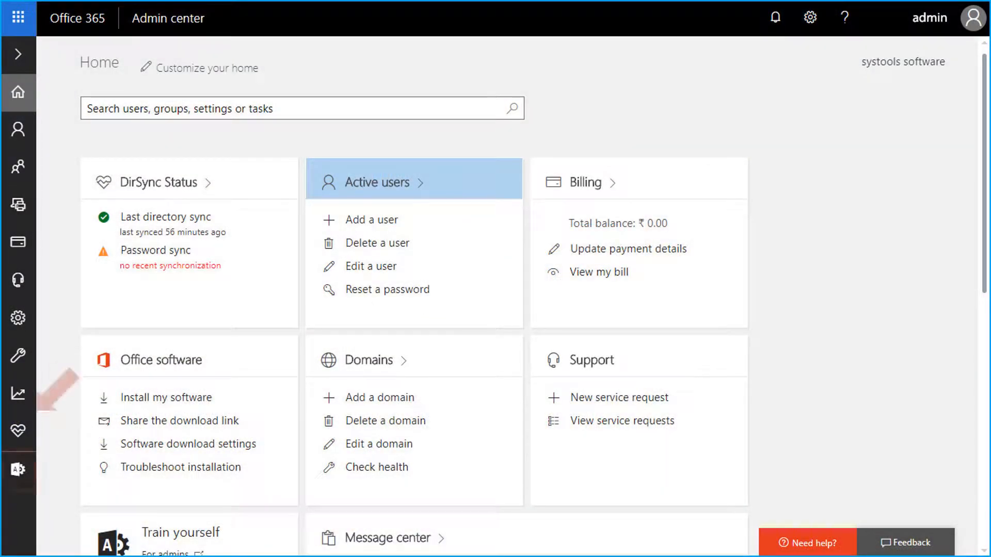
# - Go to the Exchange admin center from the Admin centers list
pyautogui.click(14, 469)
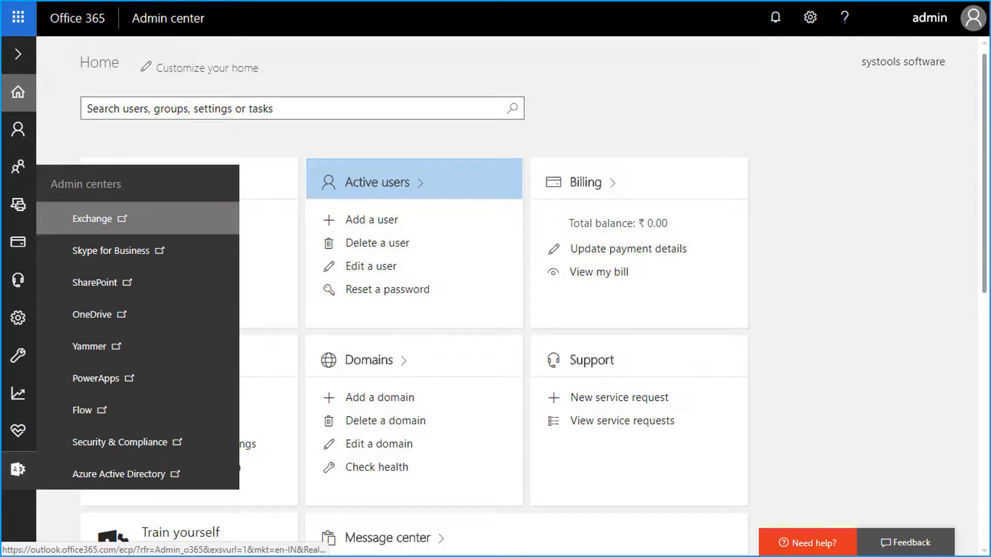
pyautogui.click(92, 219)
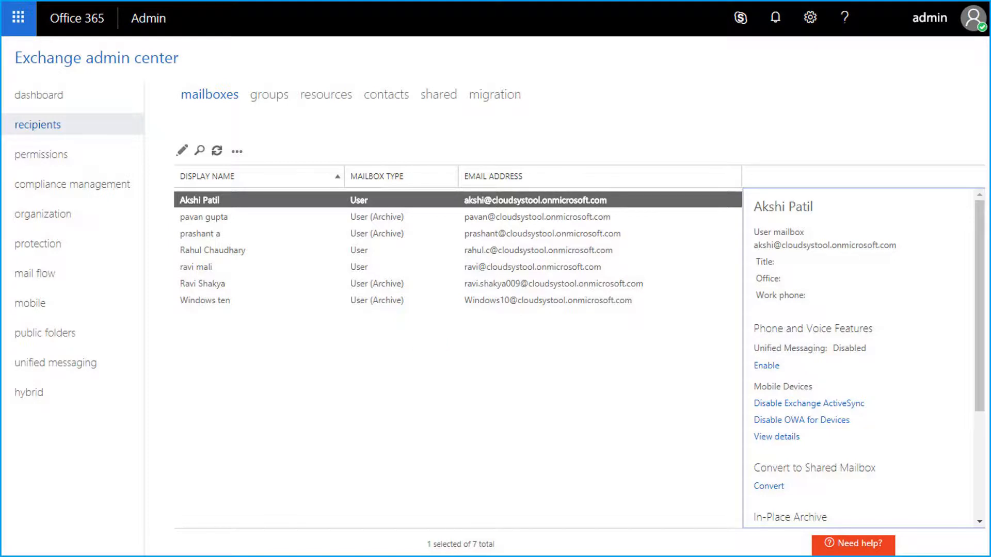
# - Enable In-Place Archive for the first user's mailbox and confirm the warning
pyautogui.scroll(-3)
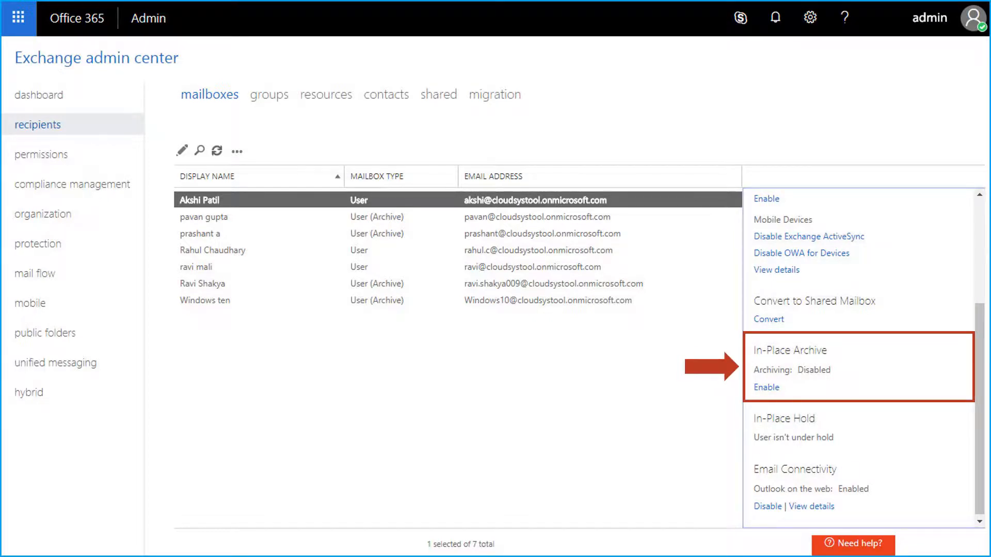
pyautogui.click(766, 387)
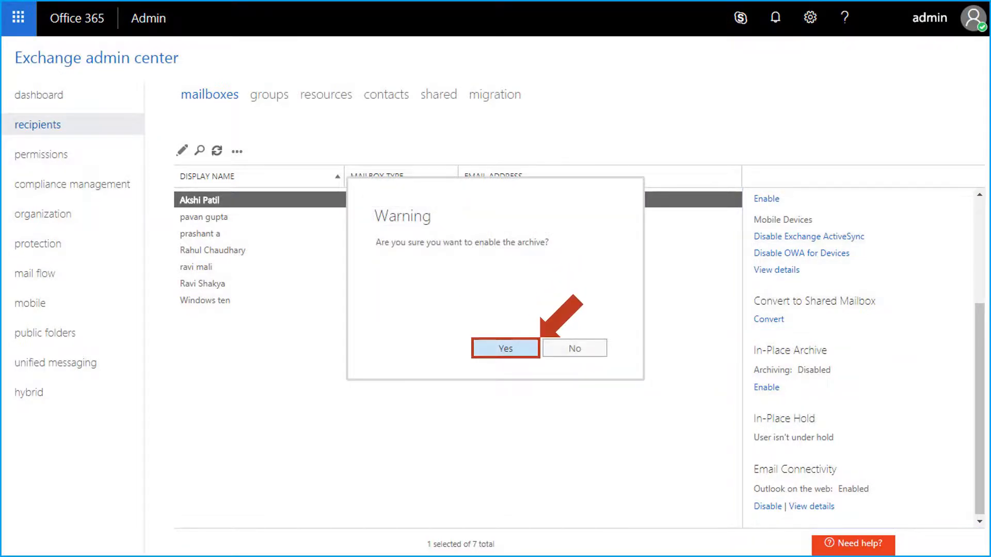
pyautogui.click(505, 348)
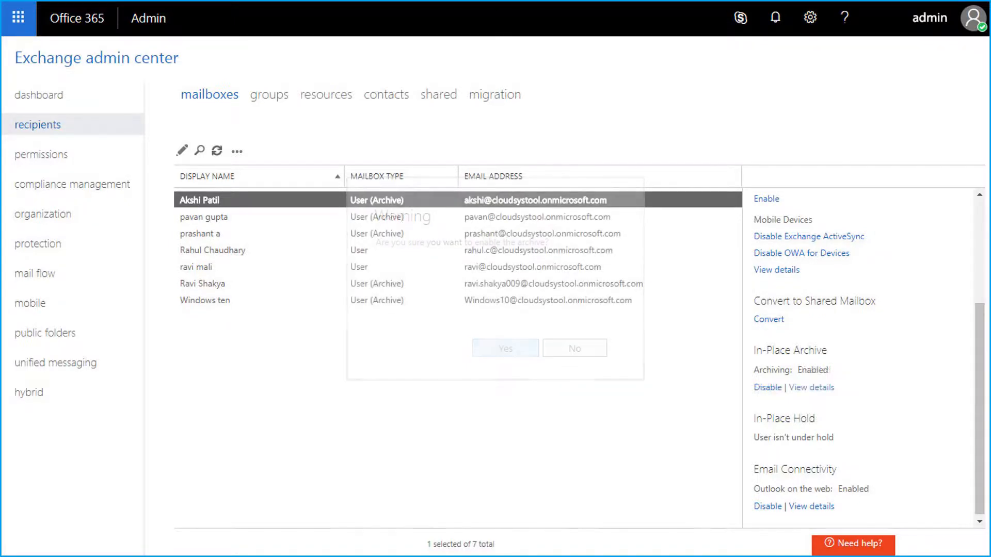
pyautogui.click(505, 348)
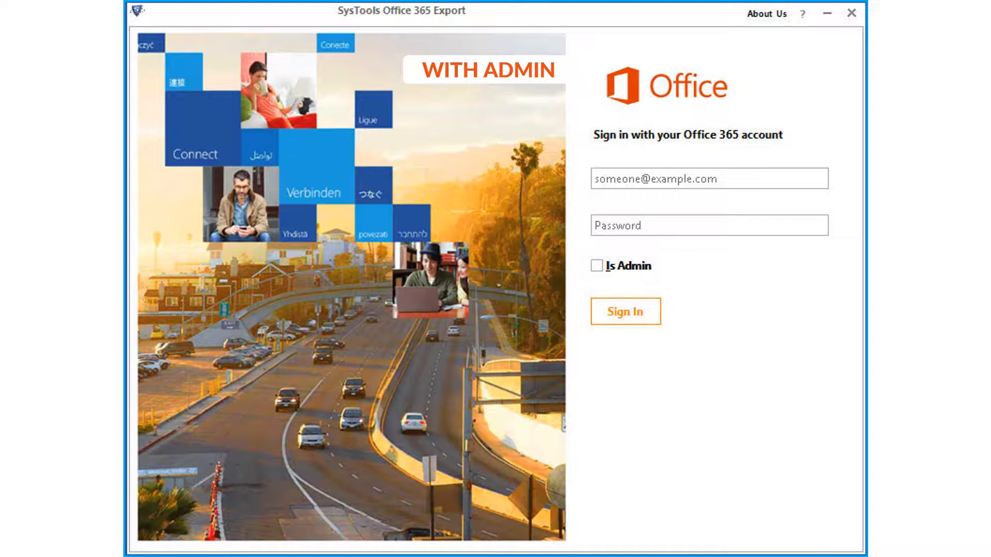
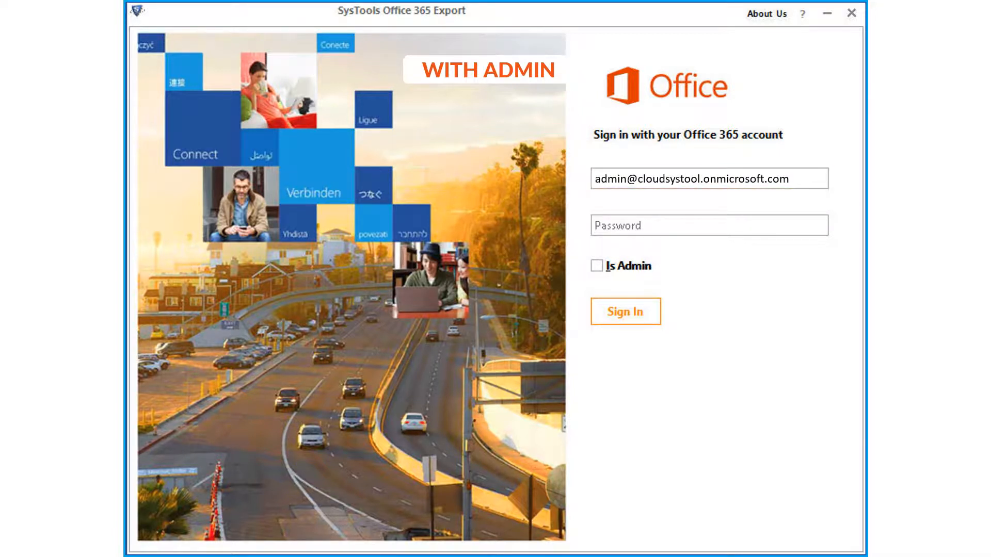
pyautogui.write('********')
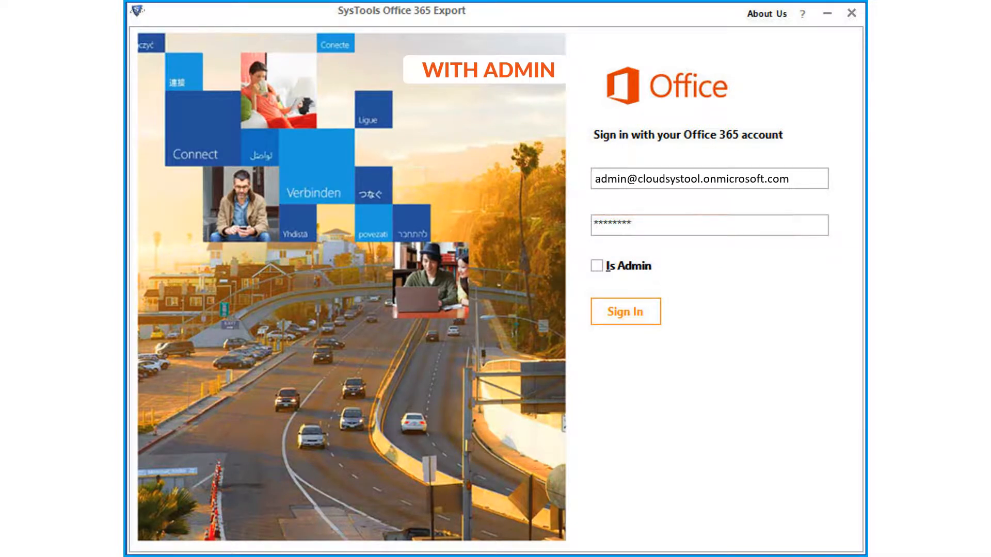
pyautogui.click(598, 266)
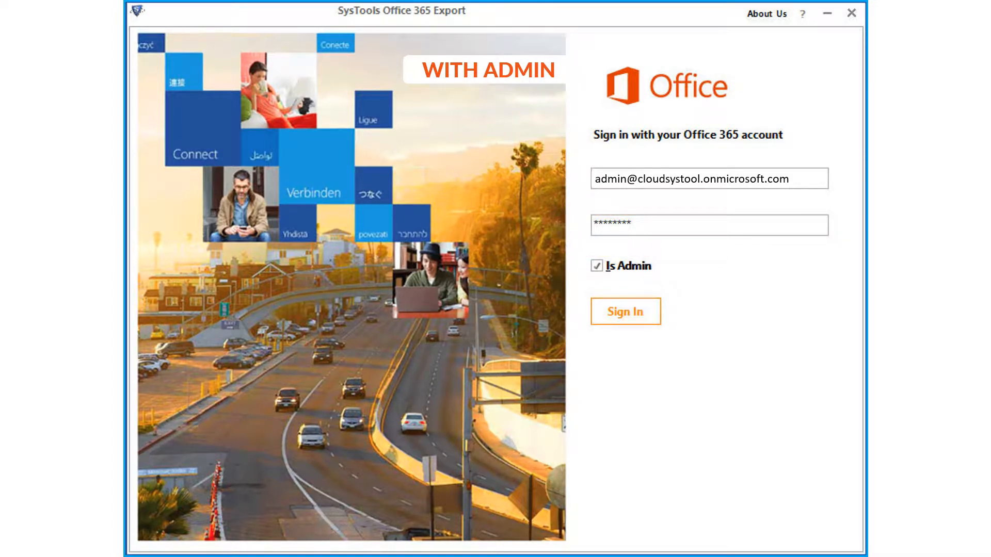
pyautogui.click(626, 312)
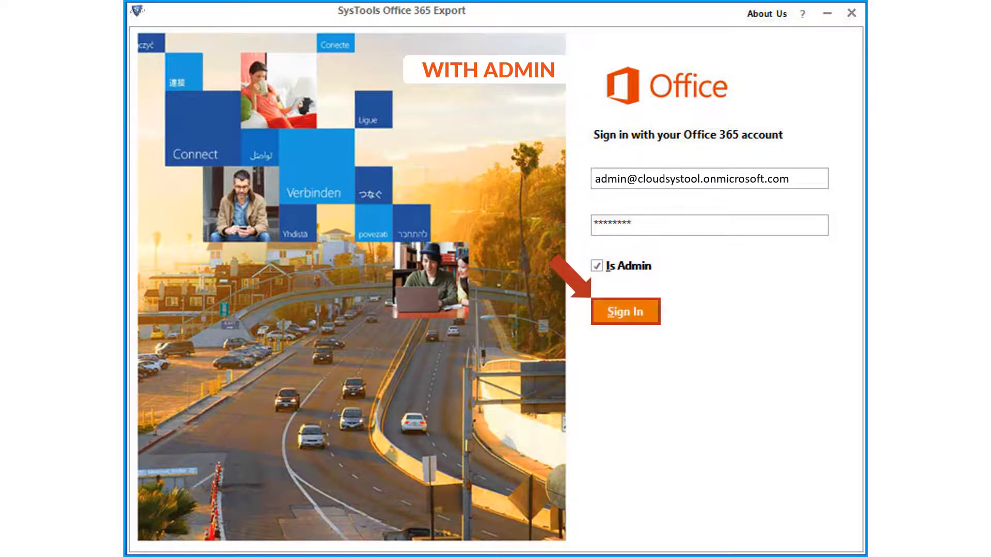
pyautogui.click(626, 312)
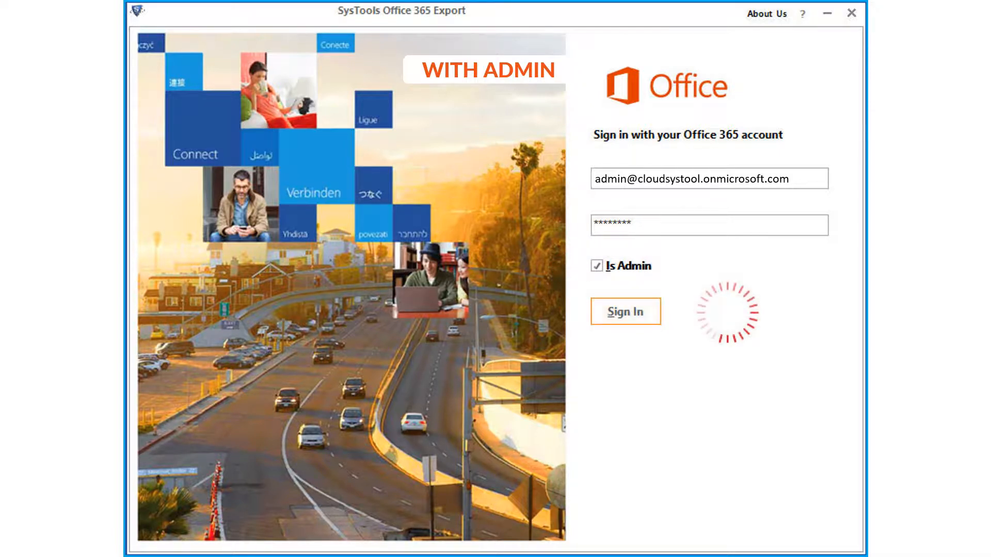
pyautogui.click(625, 311)
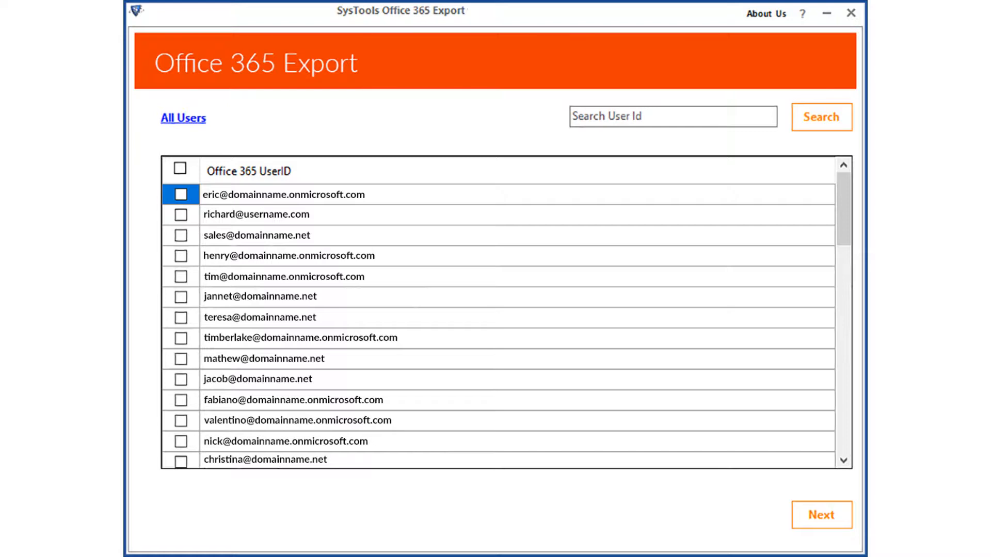
# - Select the first and third user IDs for export and continue to export options
pyautogui.click(180, 194)
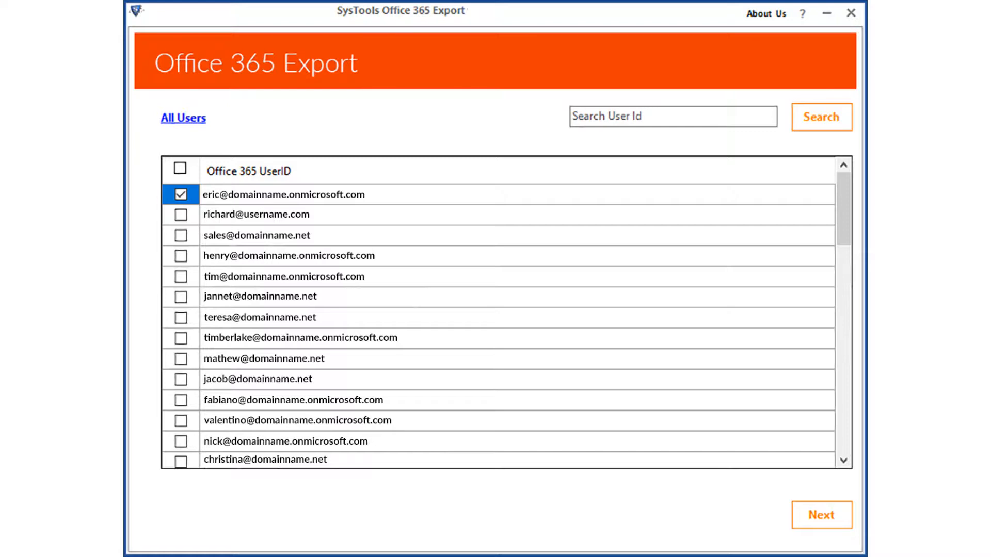
pyautogui.click(180, 235)
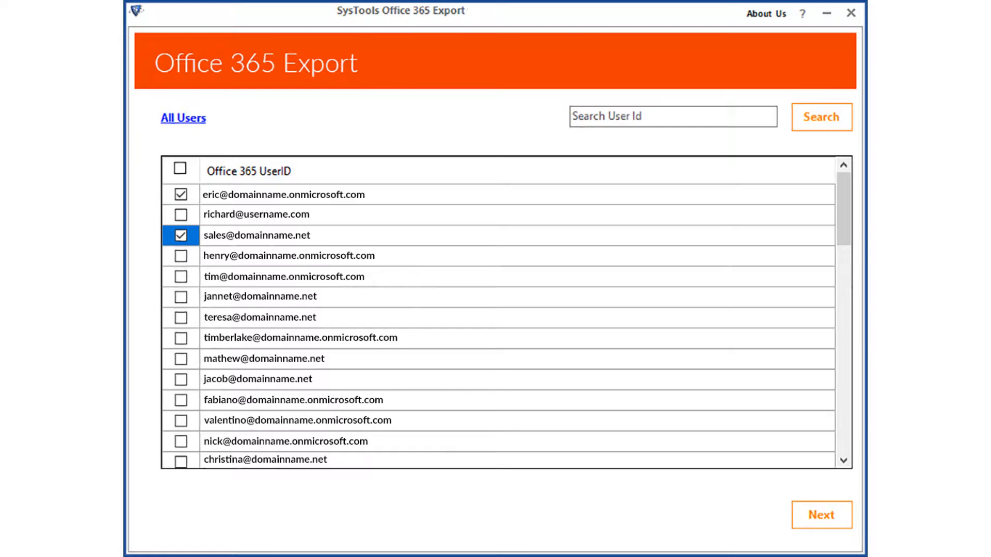
pyautogui.click(822, 515)
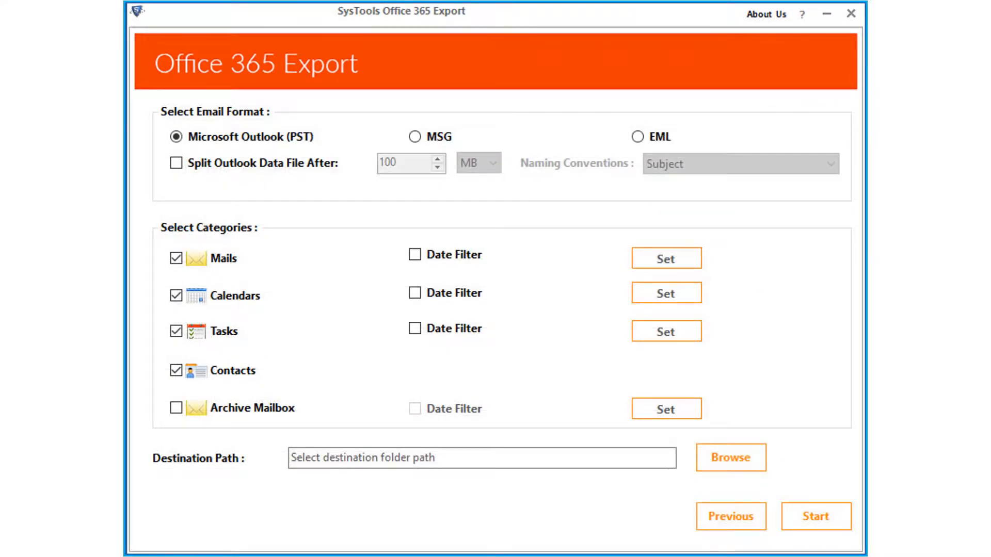
# - Add Archive Mailbox to the PST export categories and start the export
pyautogui.click(175, 408)
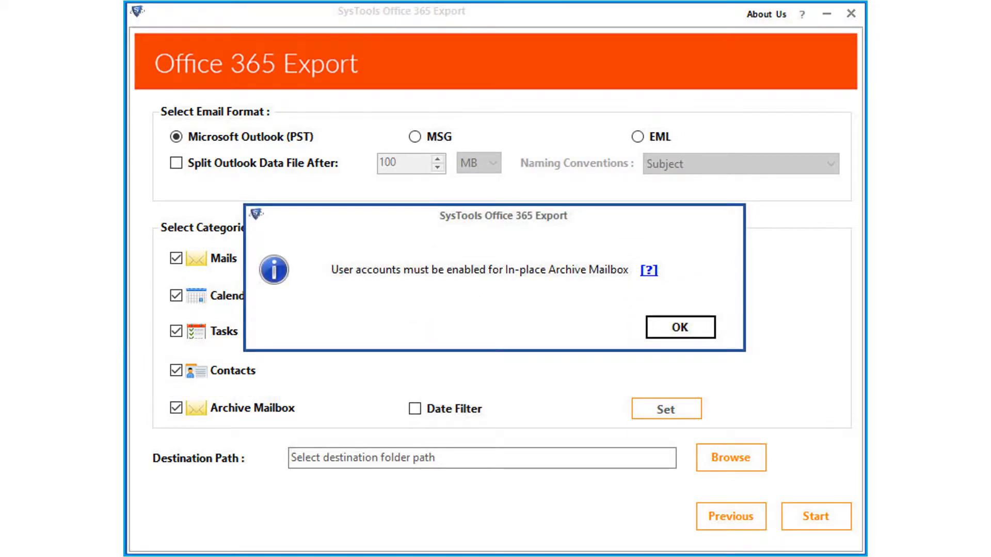
pyautogui.click(680, 326)
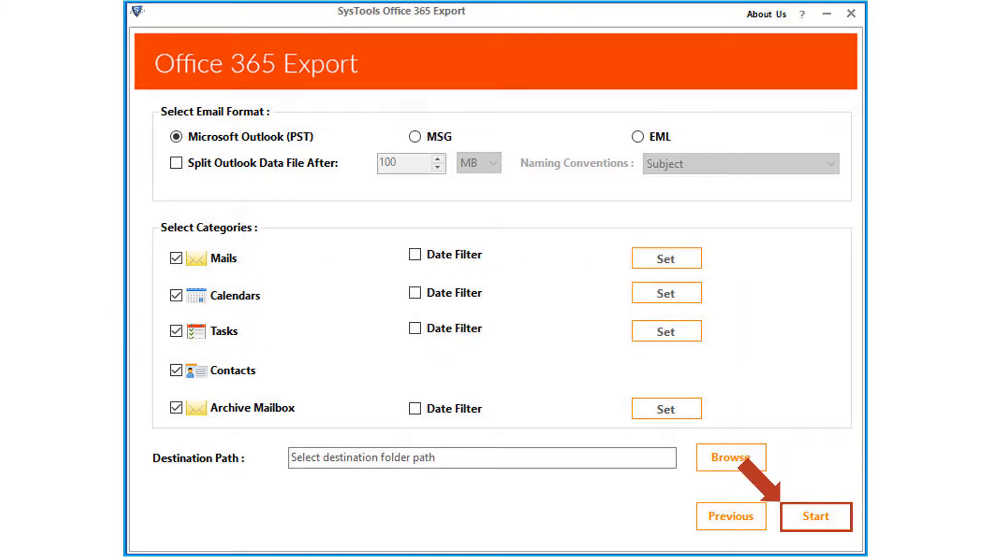
pyautogui.click(809, 516)
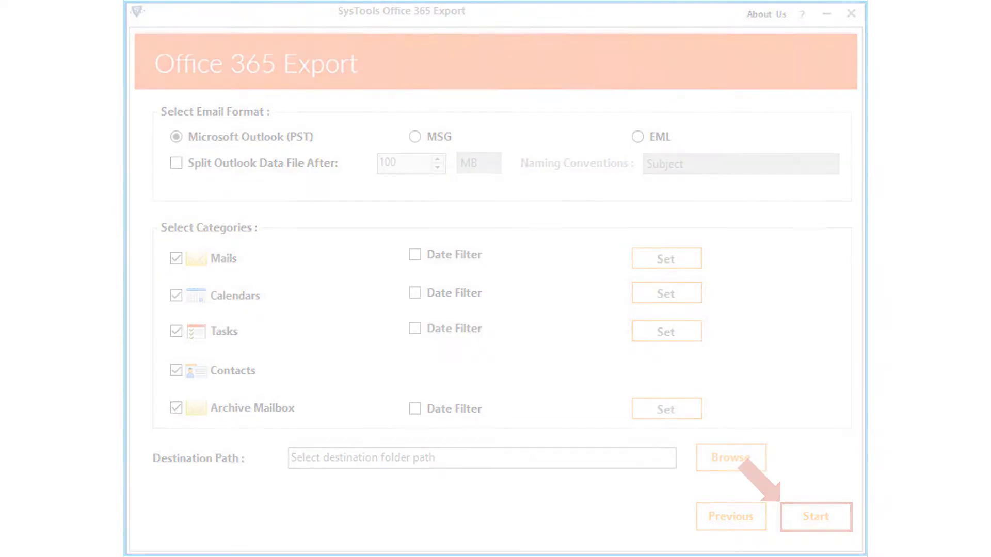
pyautogui.click(816, 518)
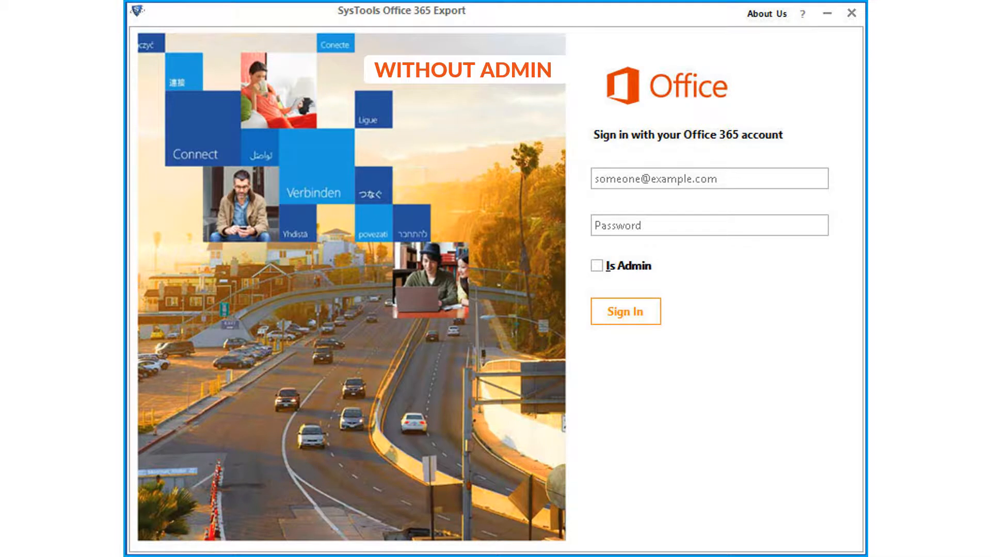
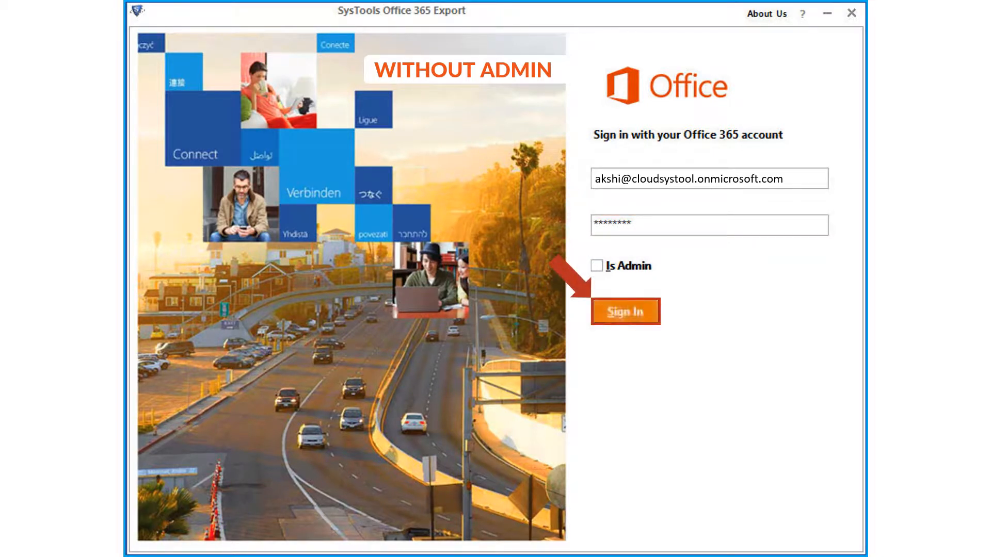
pyautogui.click(625, 311)
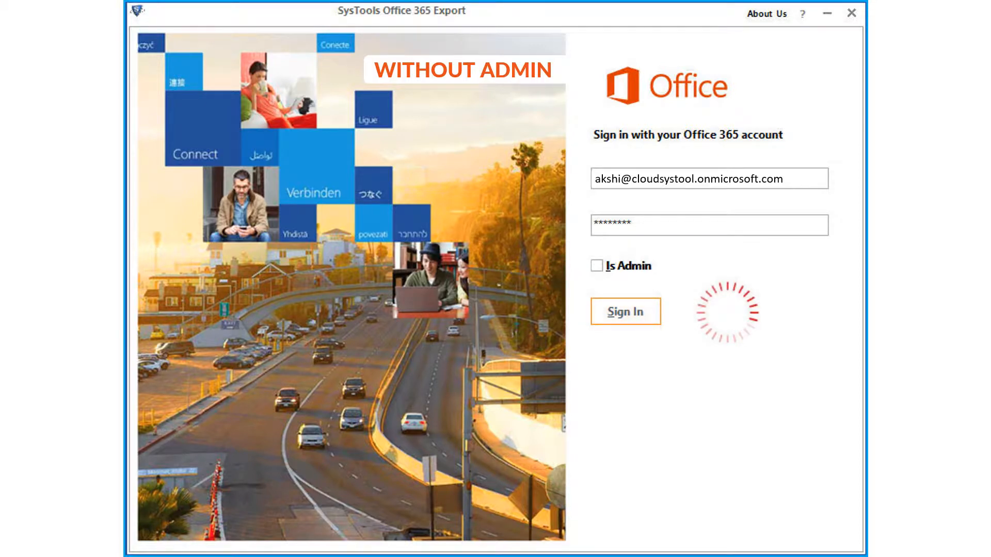
pyautogui.click(625, 311)
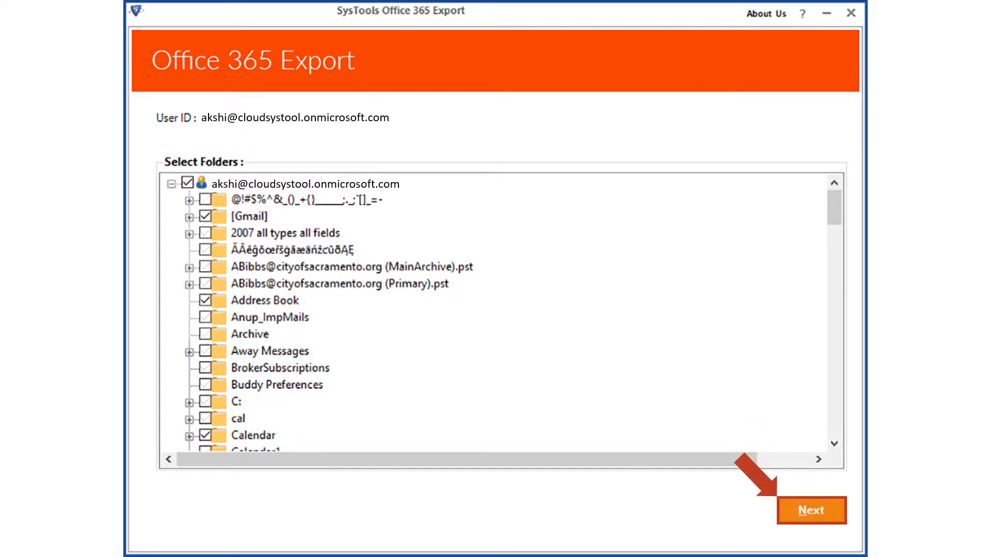
# - Keep the checked mailbox folders and proceed to the format and category options
pyautogui.click(797, 511)
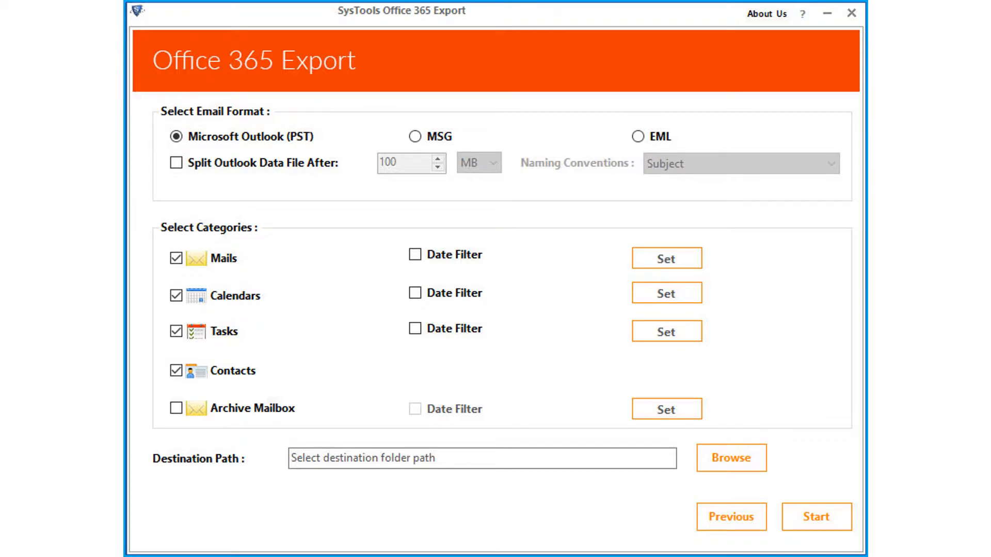
pyautogui.click(414, 137)
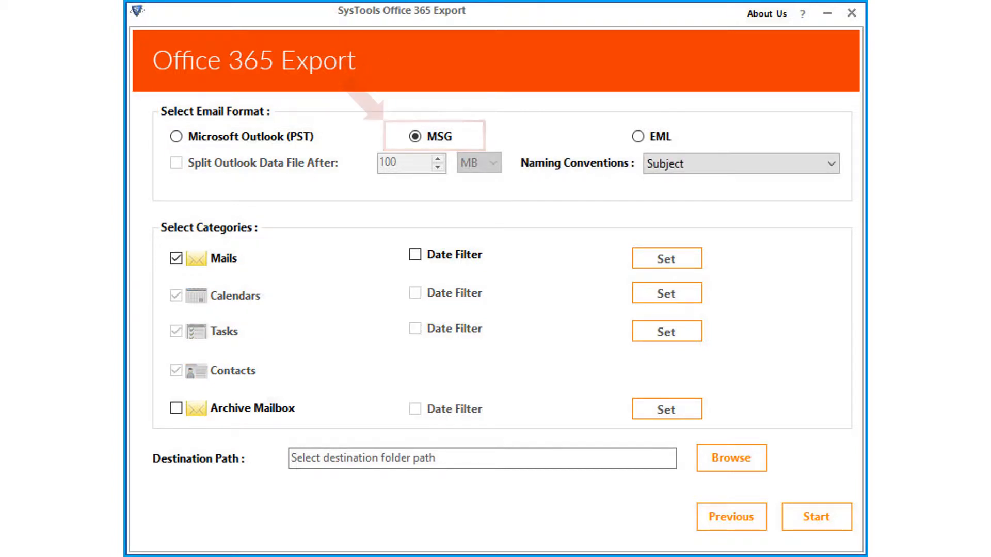
pyautogui.click(638, 137)
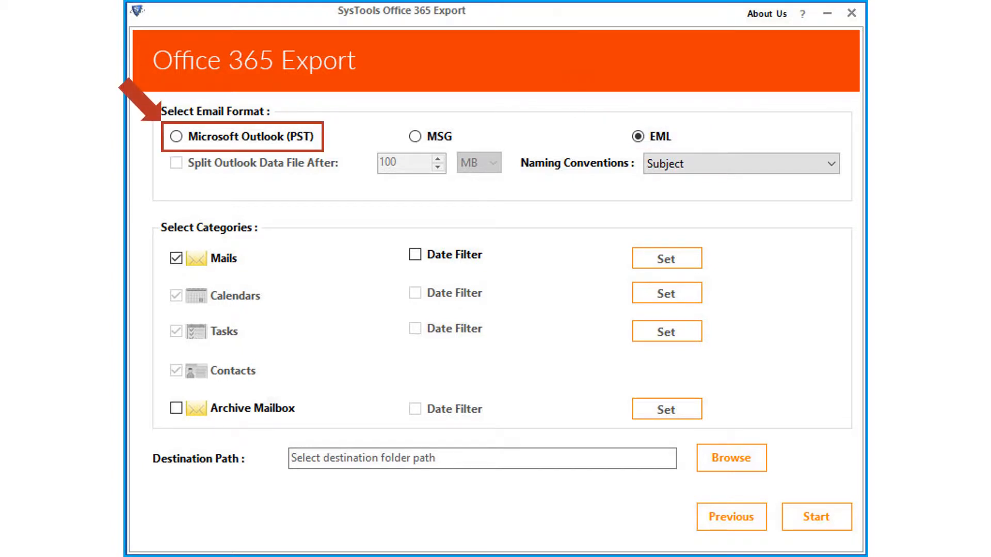
pyautogui.click(178, 138)
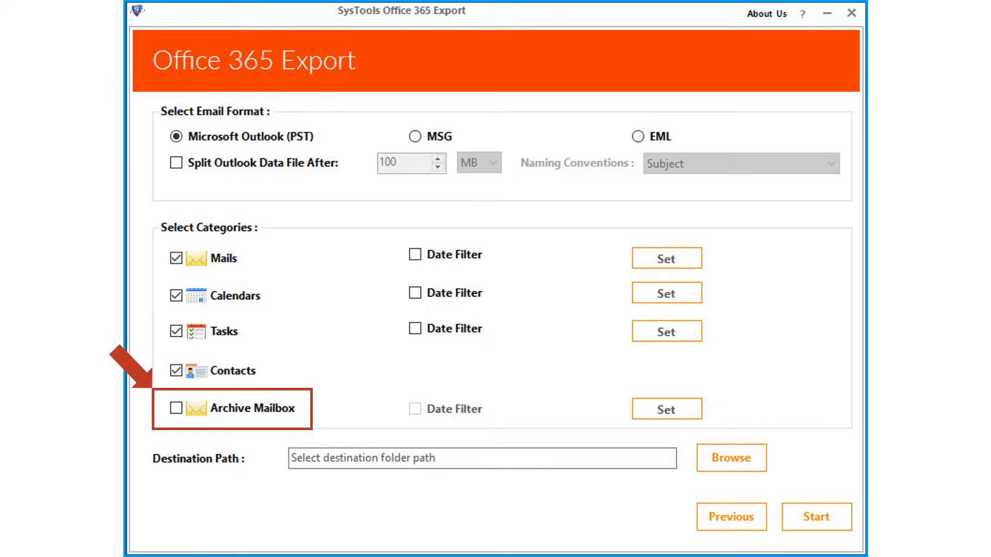
# - Add Archive Mailbox to the export, enable its Date Filter, and apply a date range
pyautogui.click(176, 409)
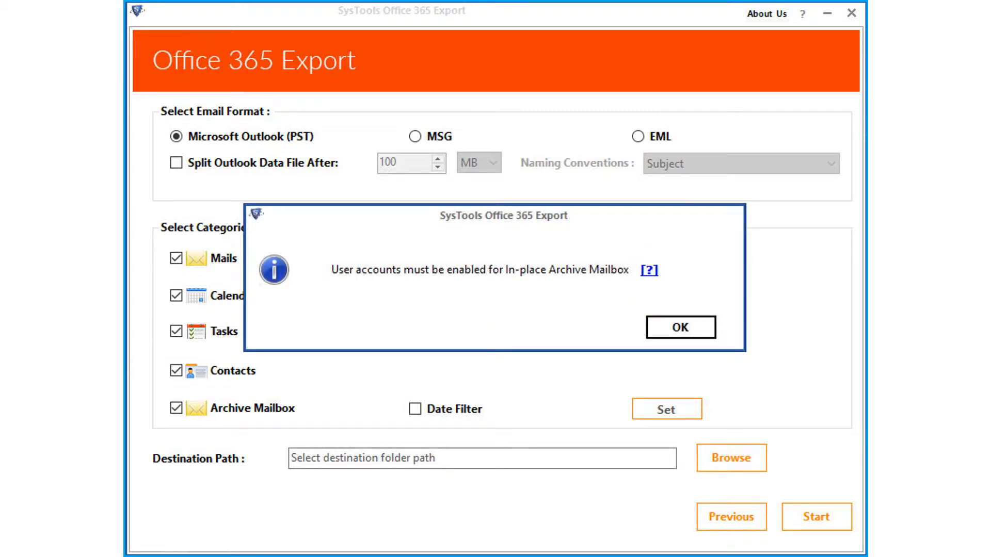
pyautogui.click(649, 270)
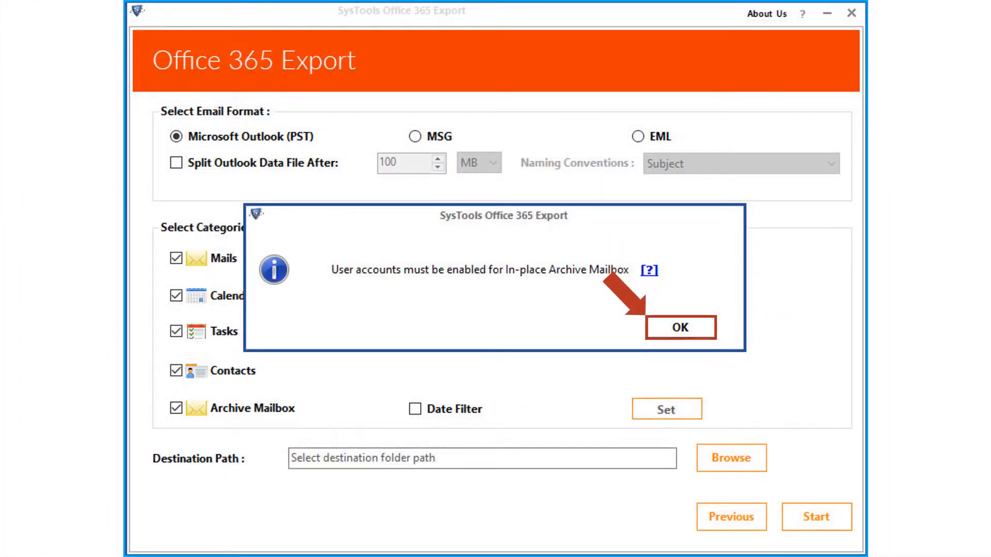
pyautogui.click(680, 327)
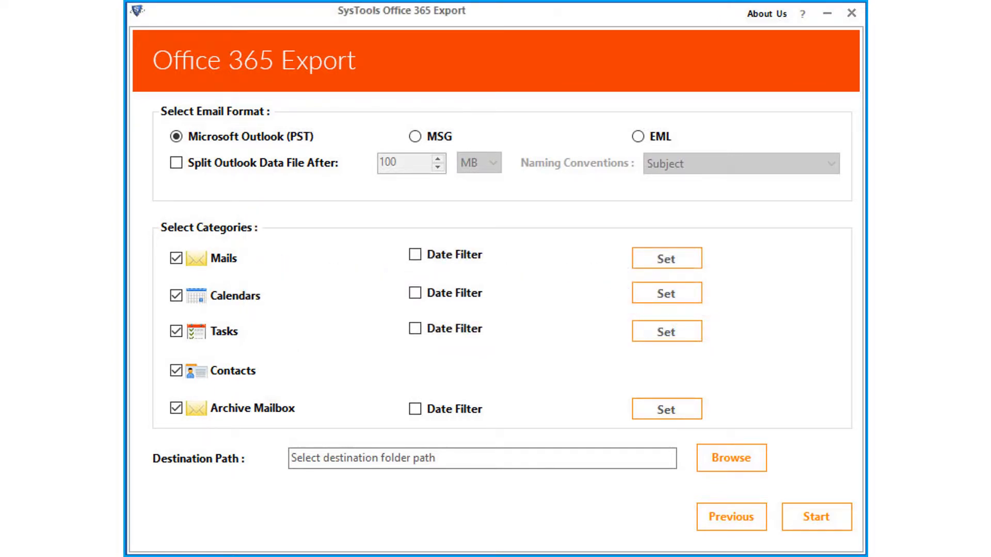
pyautogui.click(414, 409)
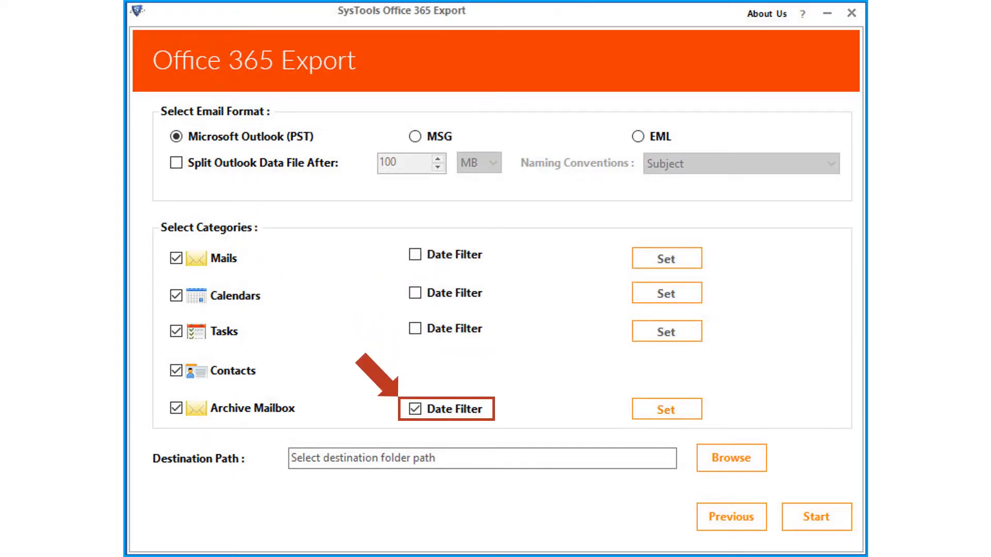
pyautogui.click(666, 409)
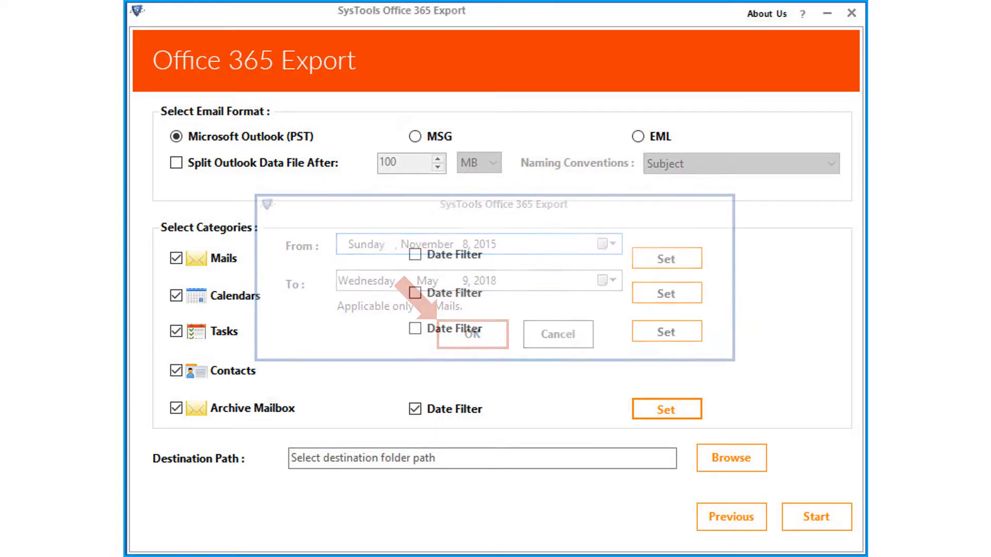
pyautogui.click(471, 334)
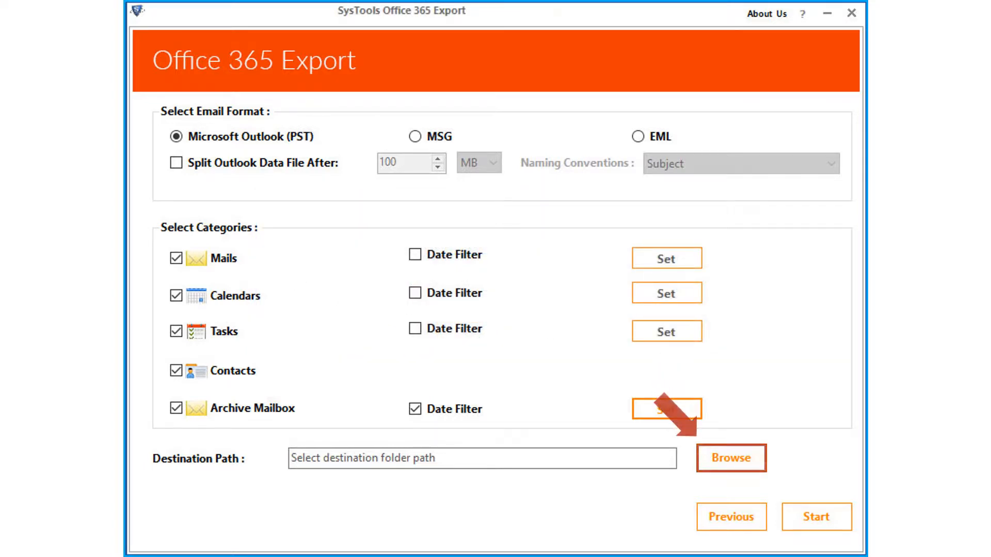
# - Save output to the Desktop's Archive Mailbox Output folder and start exporting
pyautogui.click(732, 460)
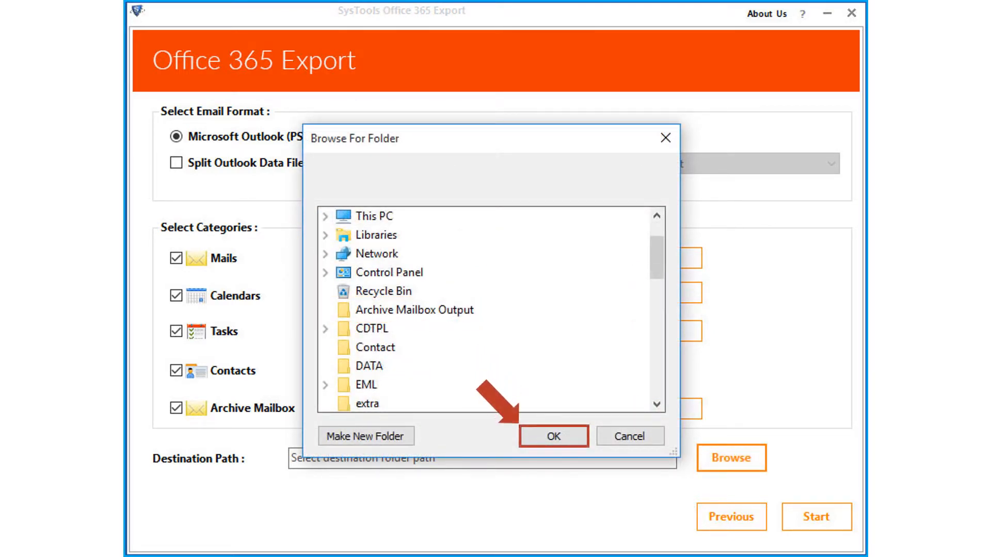
pyautogui.click(554, 436)
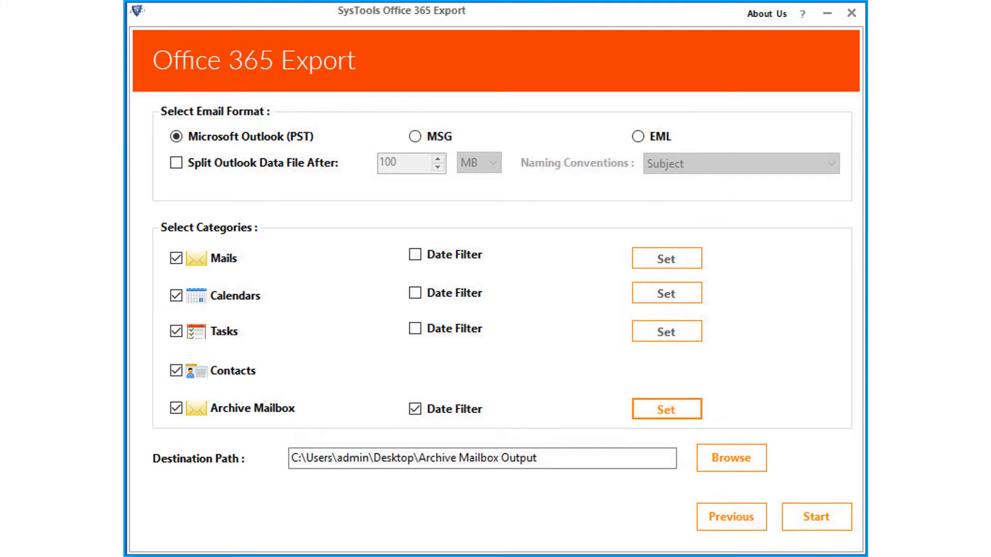
pyautogui.click(816, 517)
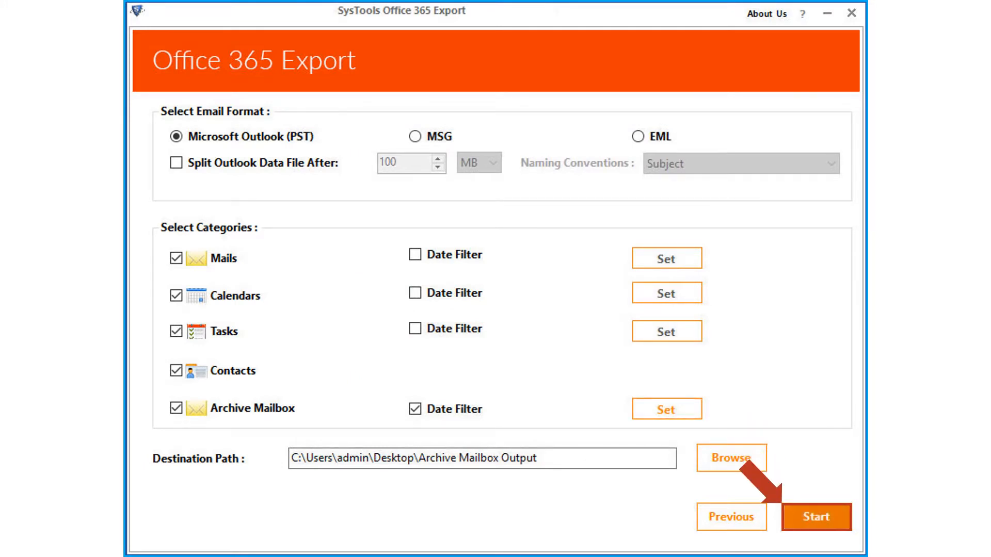
pyautogui.click(811, 518)
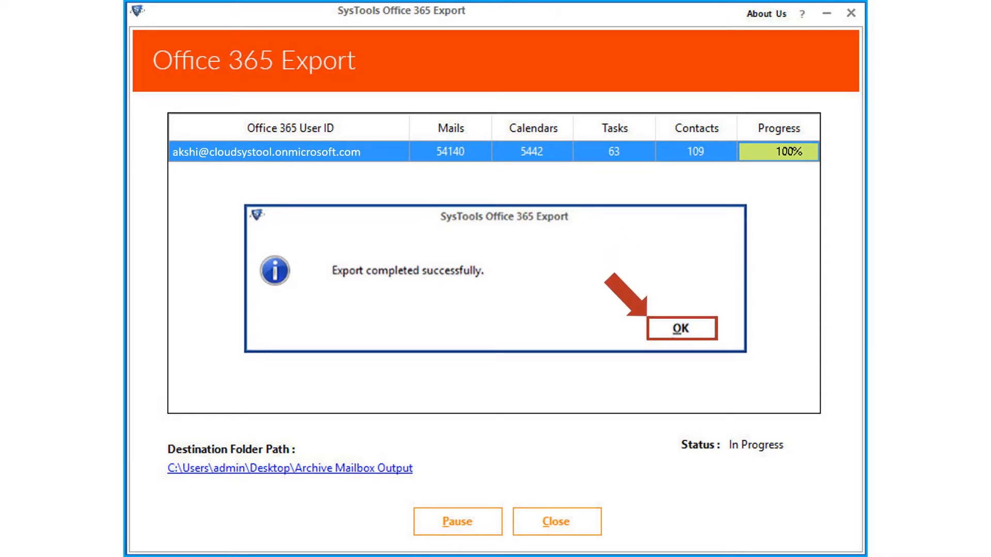
# - Dismiss the export-complete message and open the Archive Mailbox Output destination folder
pyautogui.click(680, 328)
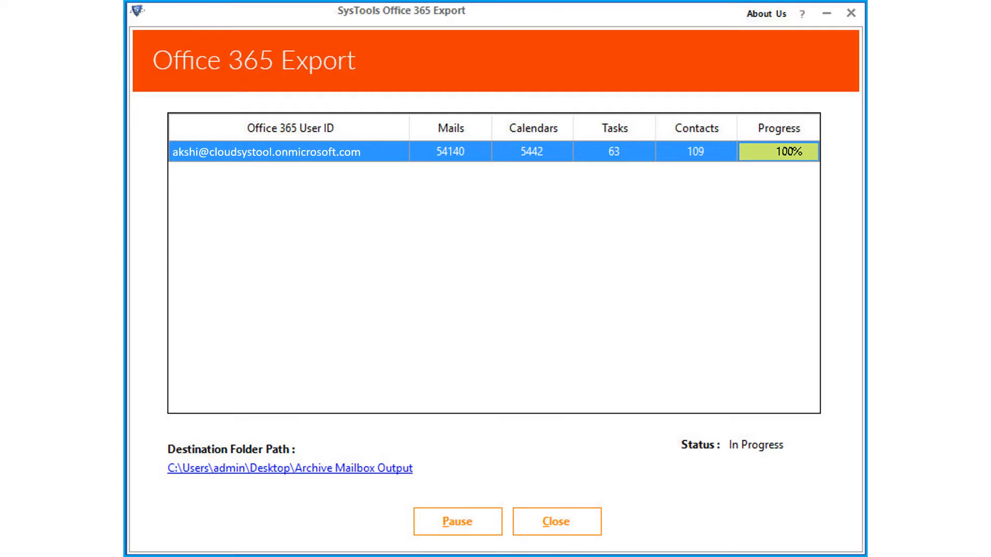
pyautogui.click(288, 469)
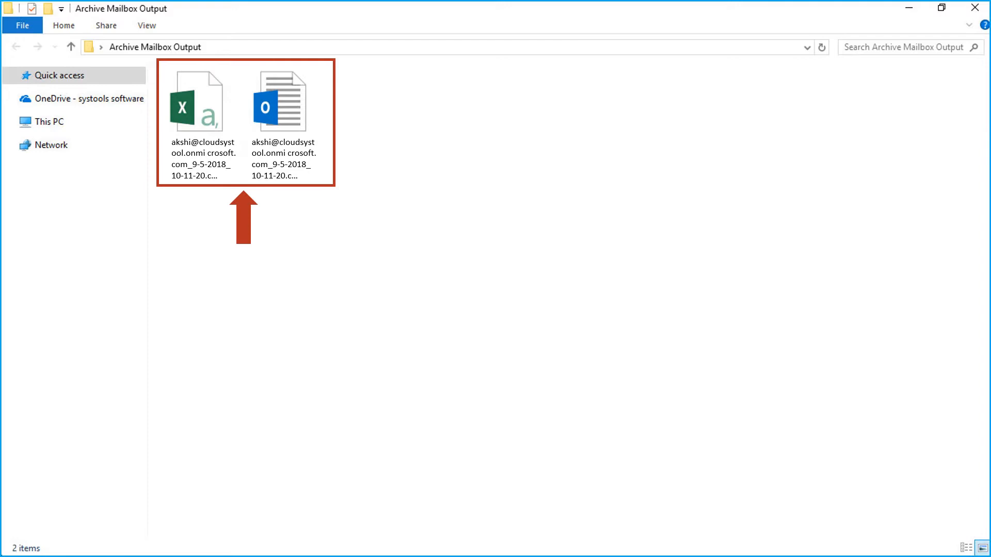
# - Open the exported PST data file from Archive Mailbox Output in Outlook
pyautogui.doubleClick(194, 101)
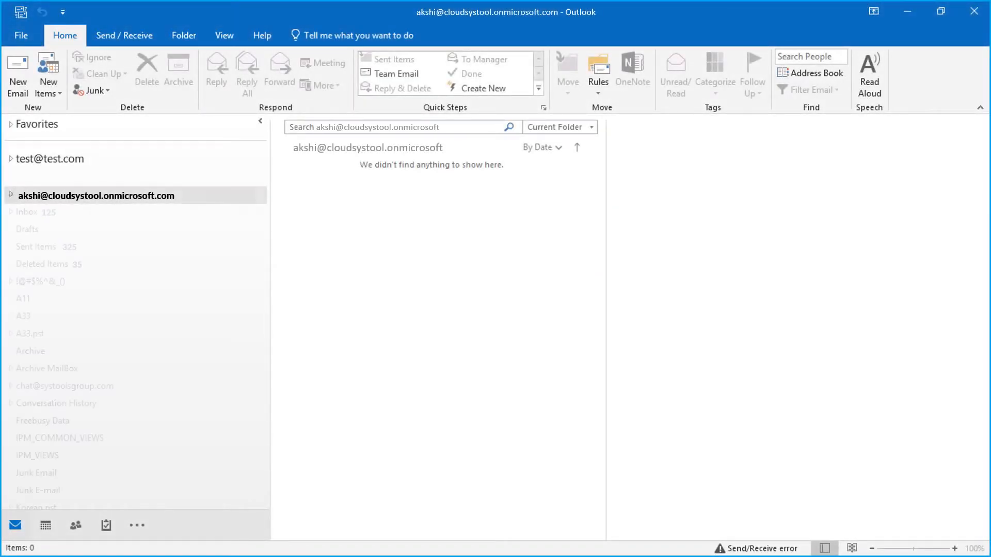
# - Expand Archive MailBox in Outlook and view its archived Outbox messages
pyautogui.click(27, 212)
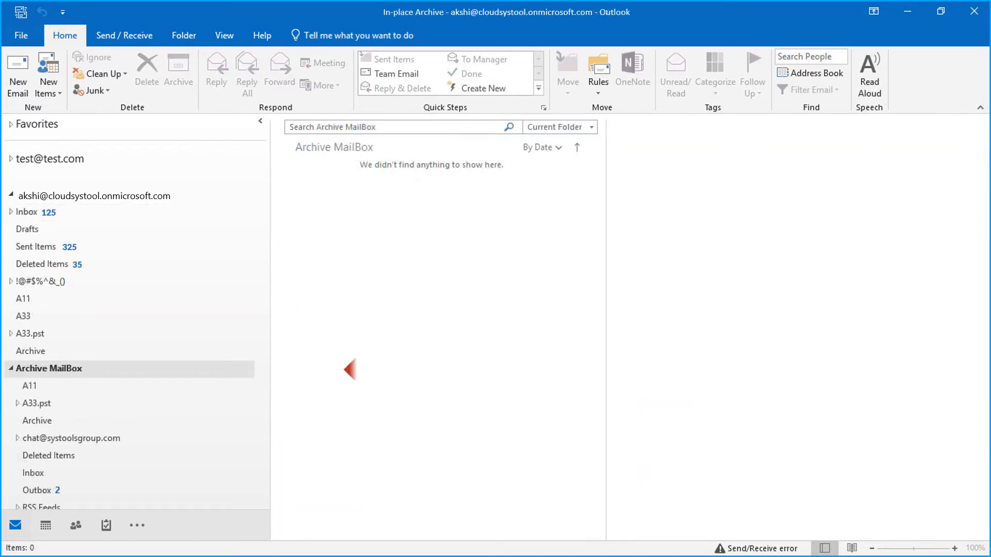
pyautogui.click(32, 490)
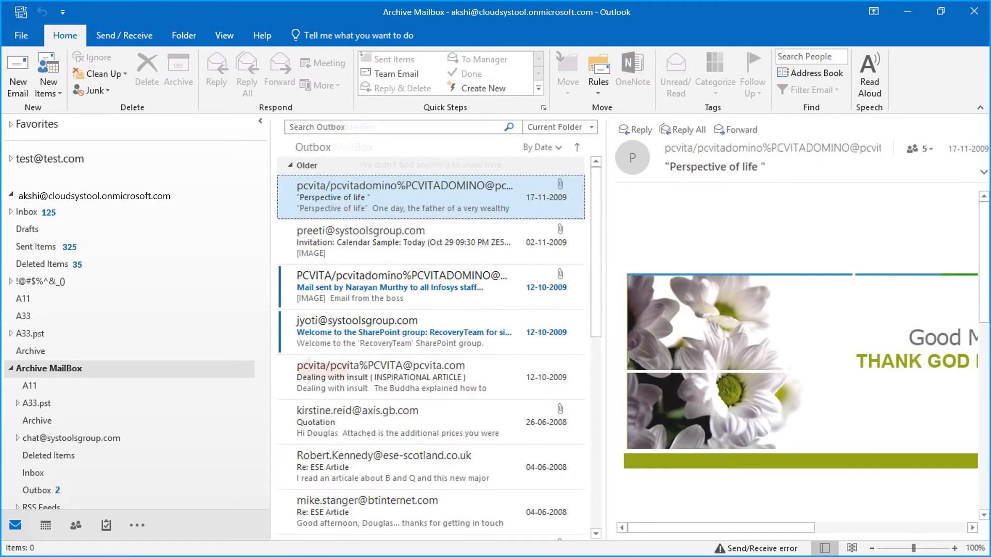